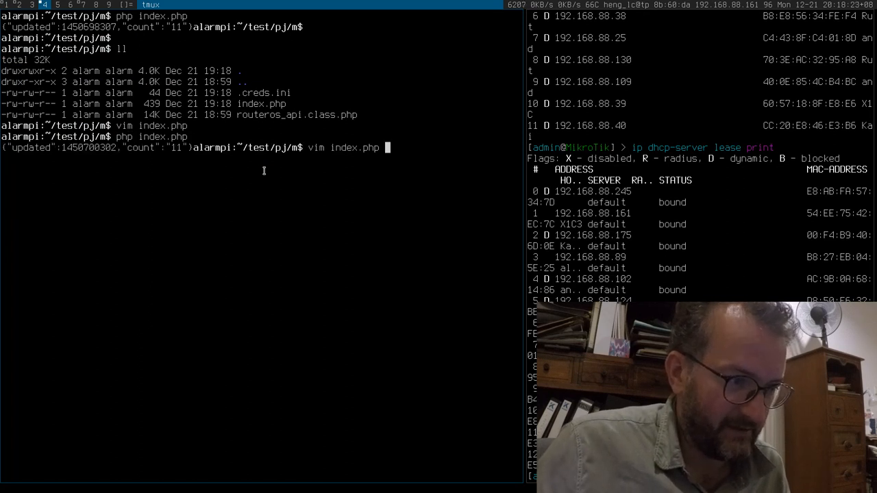
Step: Run the queued command to land on the nuc shell with the timed curl ready
{"action": "key", "text": "Return"}
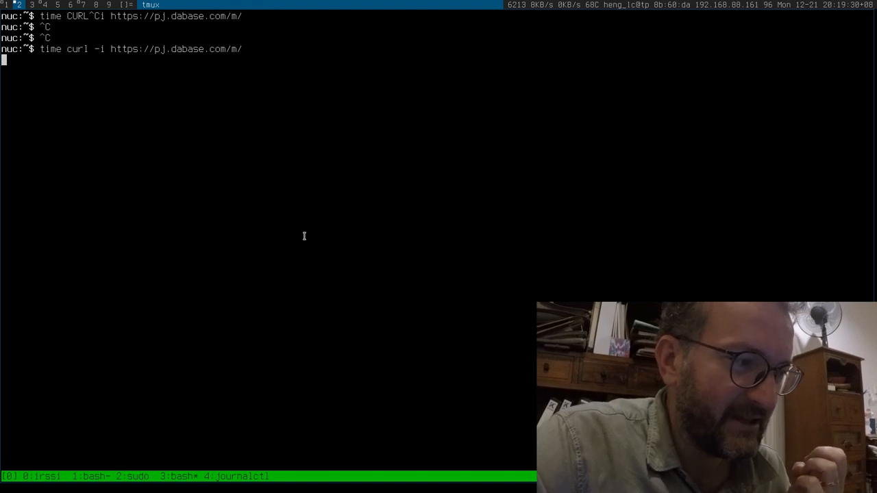
Step: Run the timed curl to pj.dabase.com/m/ (count 11, ~2.7 s) and rerun it
{"action": "key", "text": "Return"}
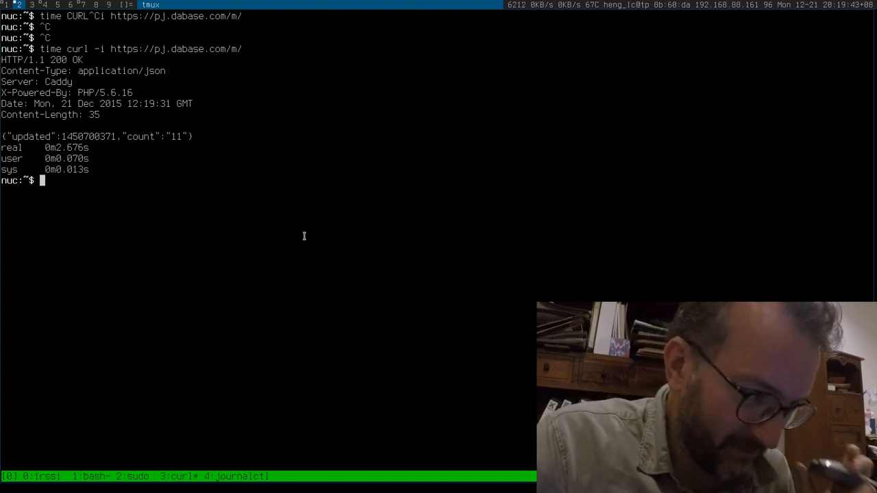
{"action": "key", "text": "Up"}
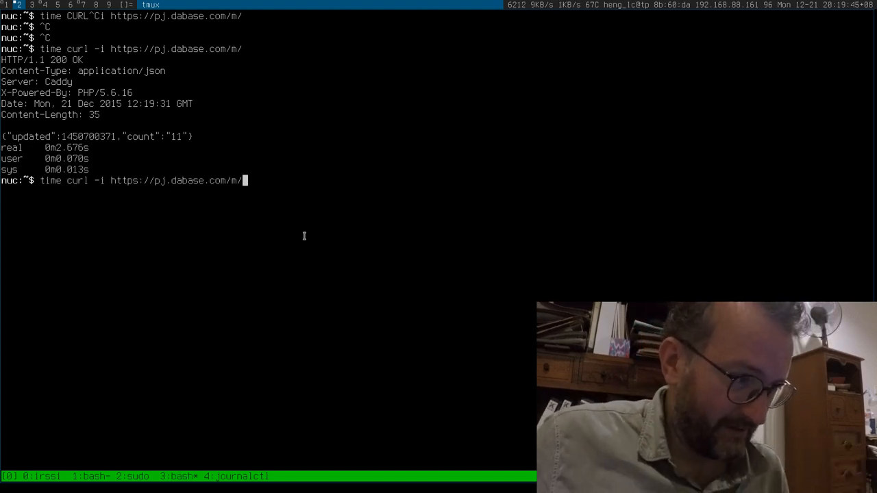
{"action": "key", "text": "Return"}
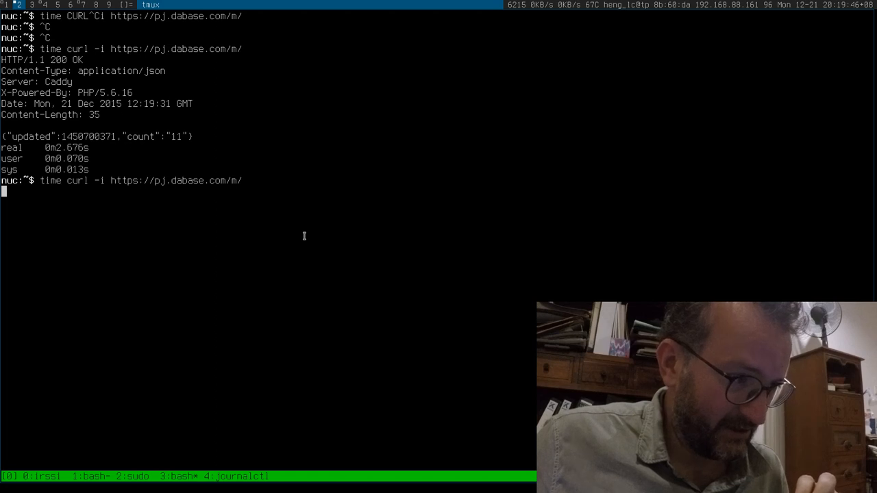